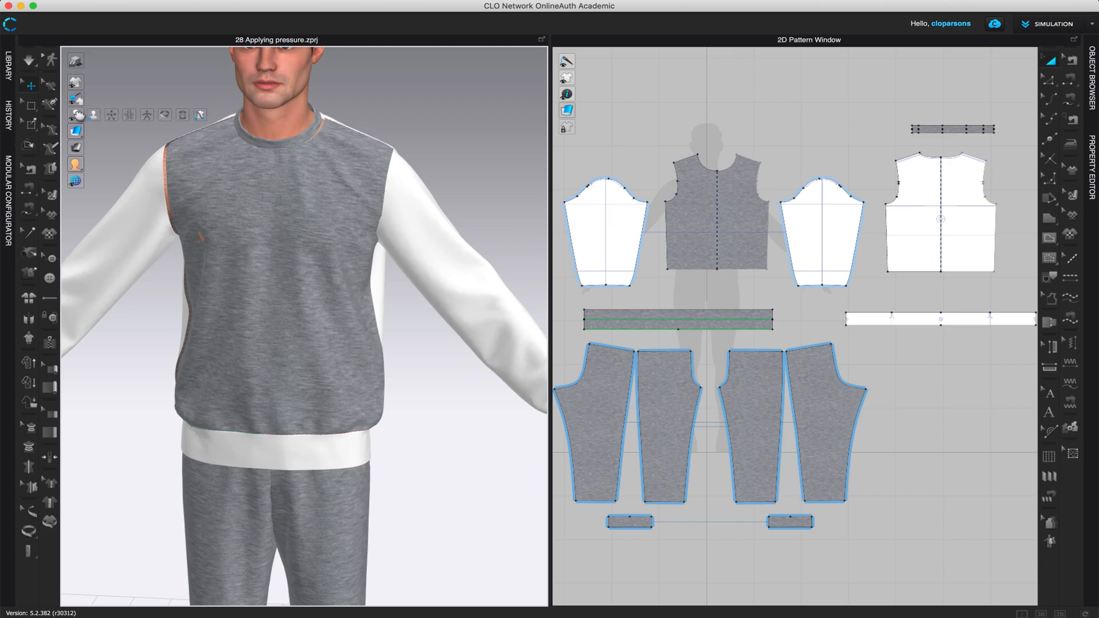
Step: Open the Object Browser's Fabric tab to list the project's fabrics
{"action": "left_click", "coordinate": [94, 115]}
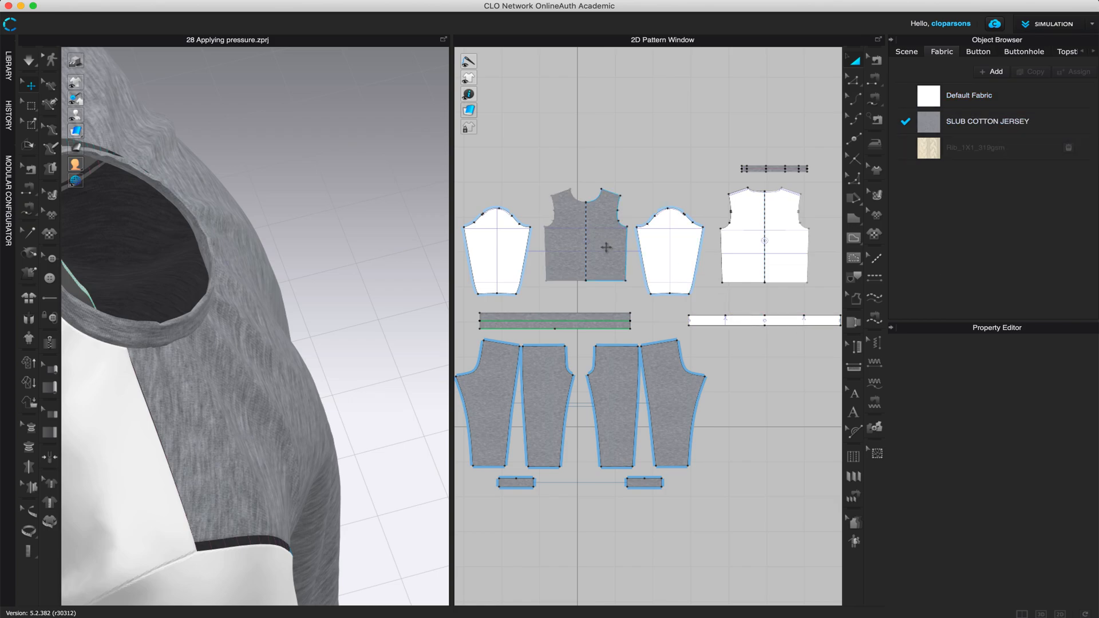
Step: Select the front bodice piece, then show SLUB COTTON JERSEY's properties and its pieces
{"action": "left_click", "coordinate": [583, 232]}
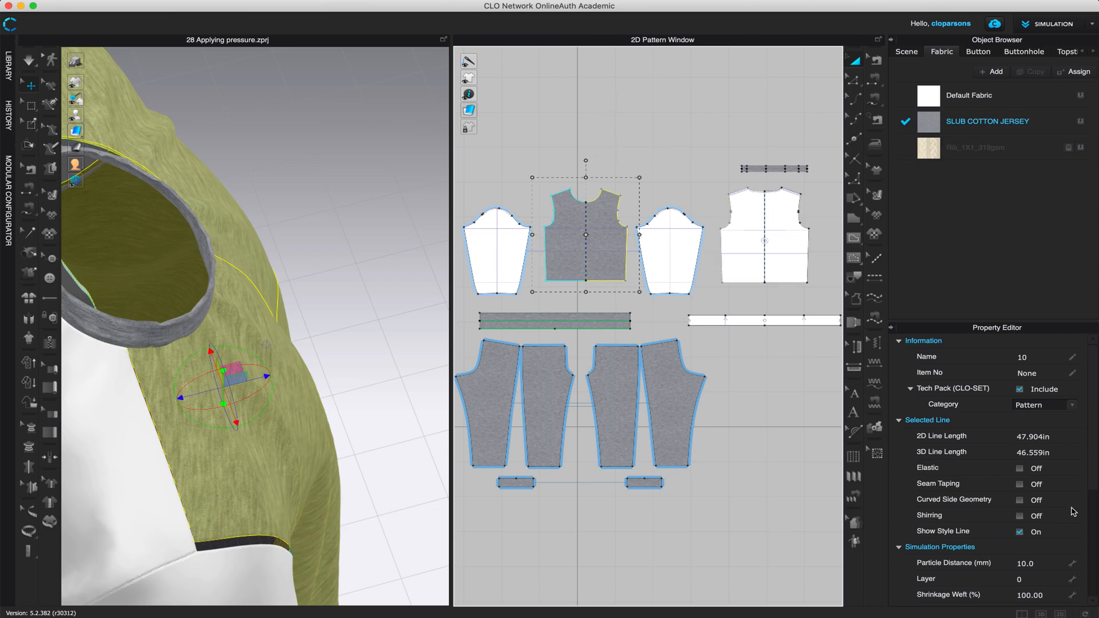
{"action": "scroll", "scroll_direction": "down", "scroll_amount": 3}
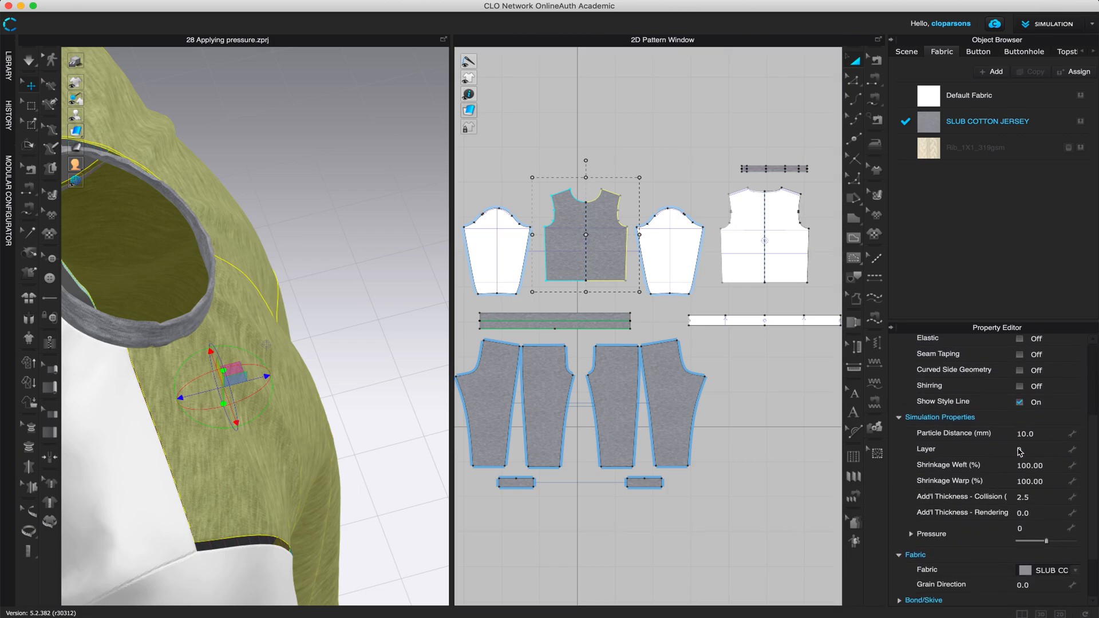
{"action": "scroll", "scroll_direction": "down", "scroll_amount": 3}
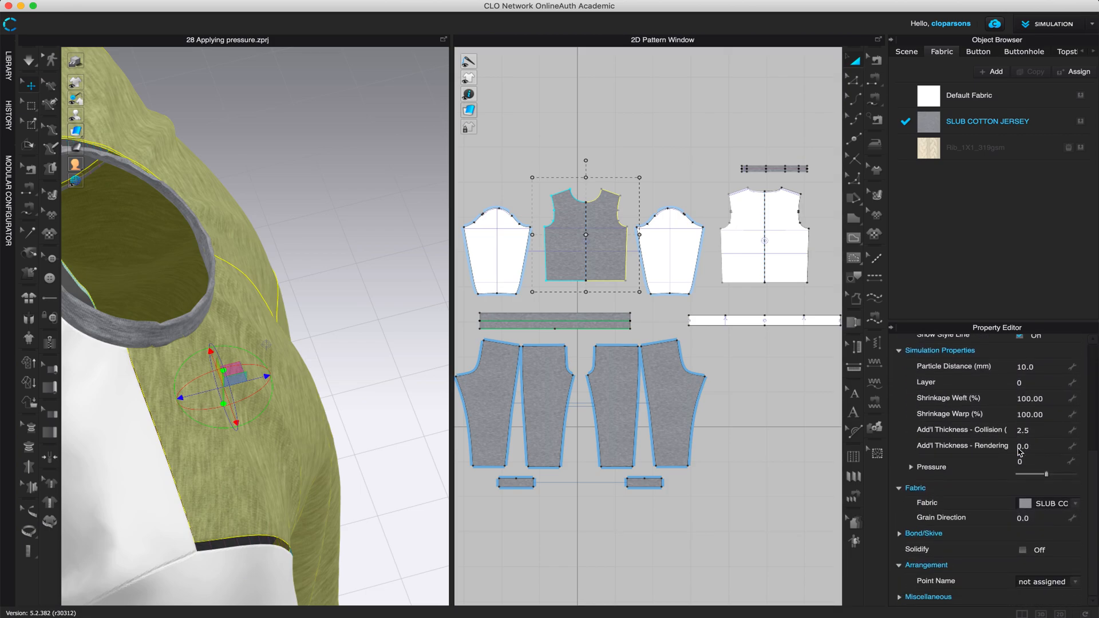
{"action": "scroll", "scroll_direction": "up", "scroll_amount": 3}
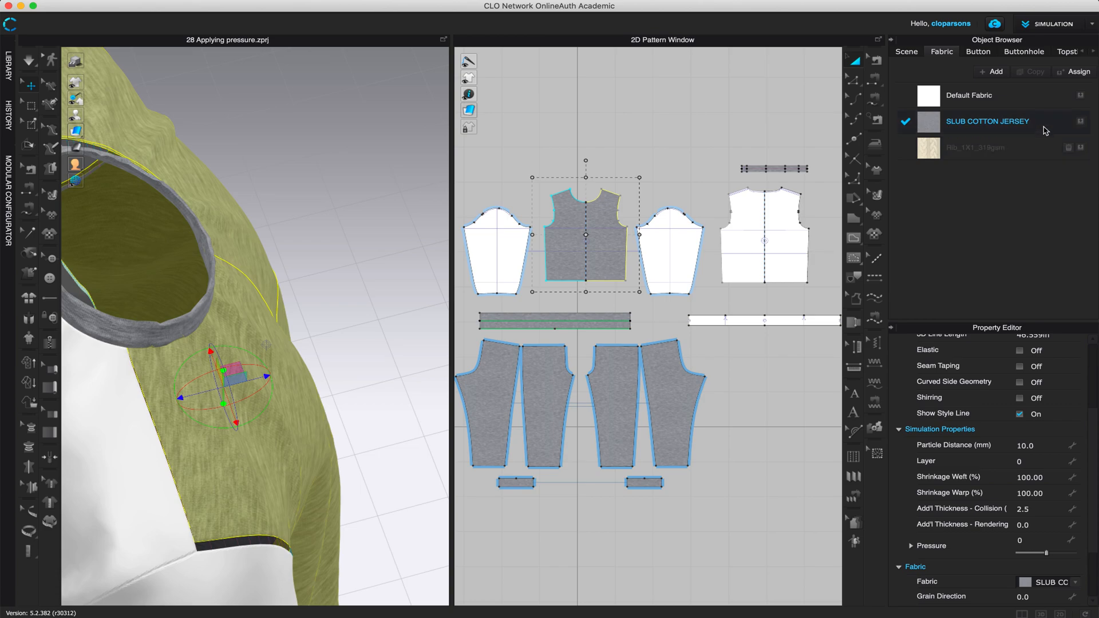
{"action": "left_click", "coordinate": [987, 121]}
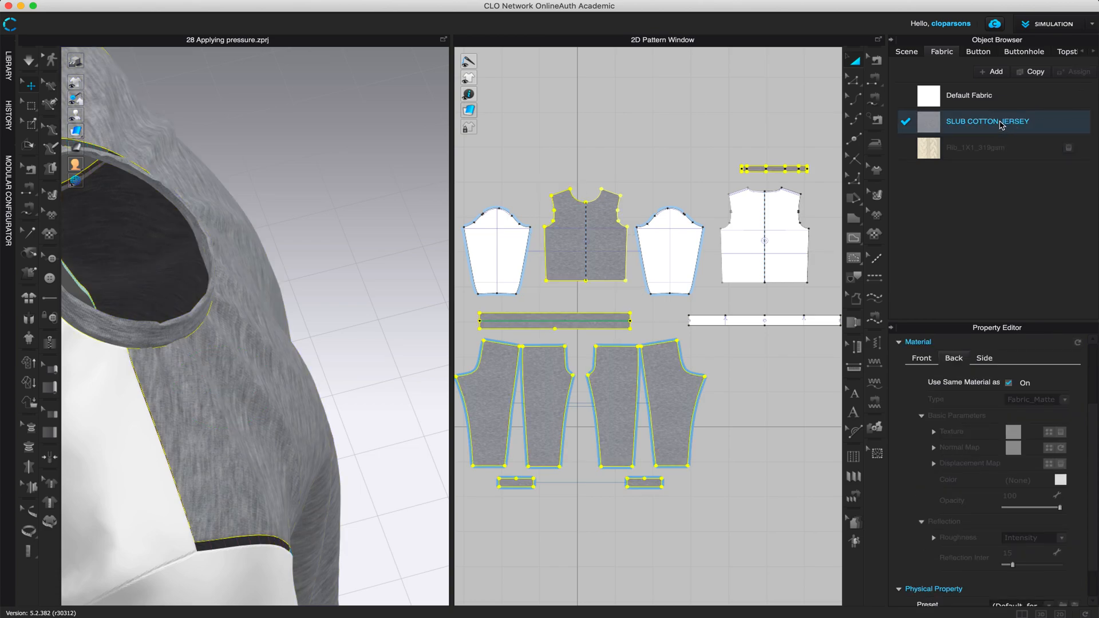
Step: Collapse and re-expand the Material section, then scroll down to the Front tab's Color
{"action": "left_click", "coordinate": [987, 121]}
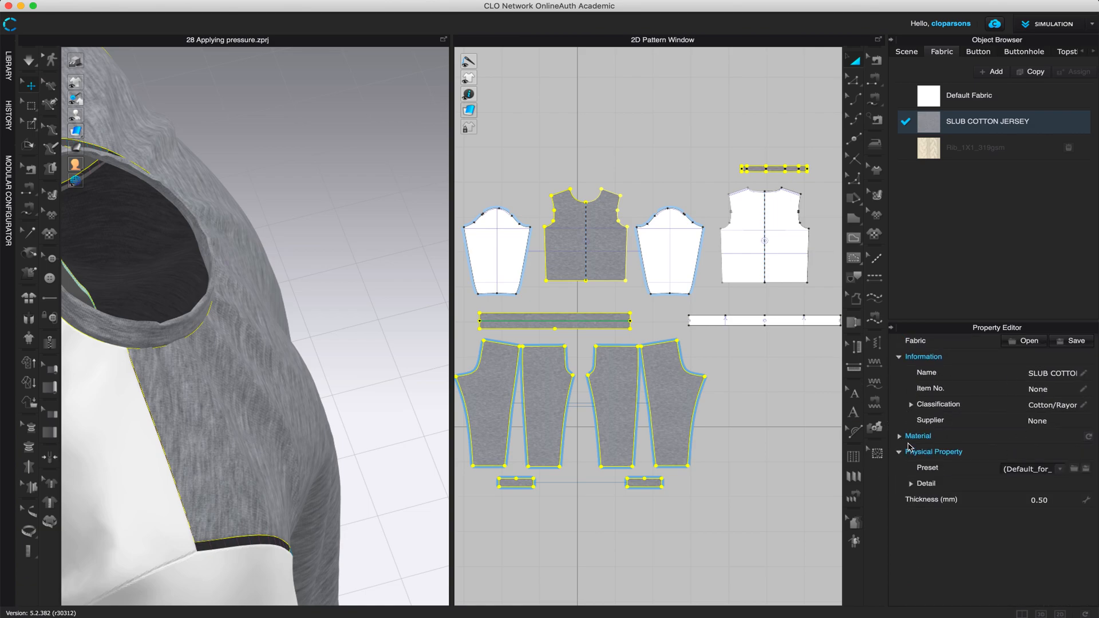
{"action": "left_click", "coordinate": [917, 435]}
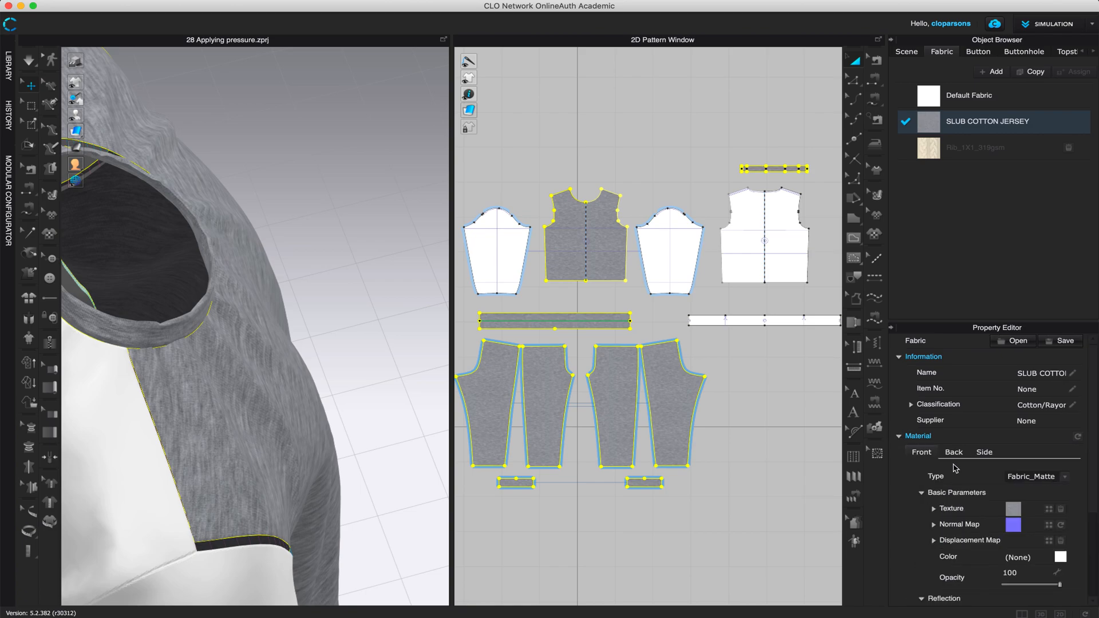
{"action": "scroll", "scroll_direction": "down", "scroll_amount": 3}
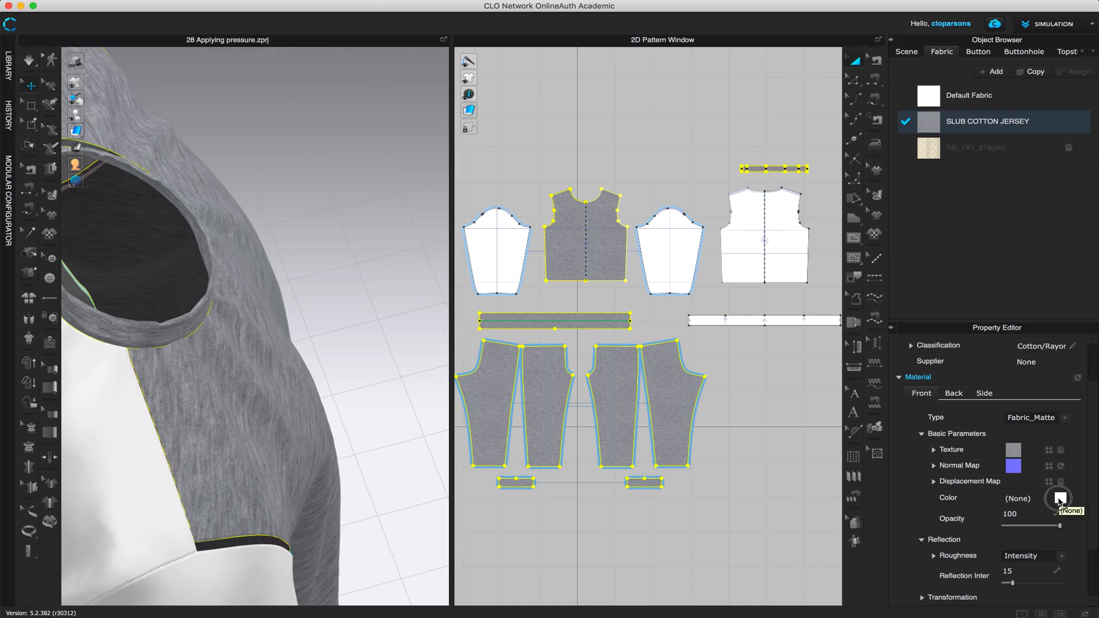
Step: Set the SLUB COTTON JERSEY front colour to a dark teal
{"action": "left_click", "coordinate": [1058, 498]}
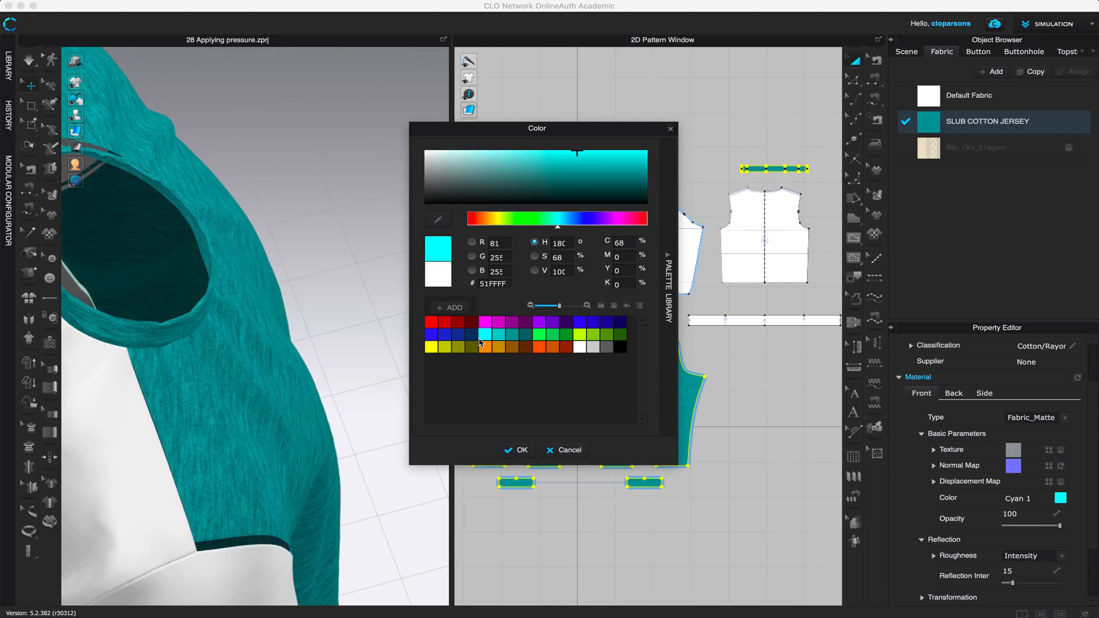
{"action": "left_click", "coordinate": [496, 164]}
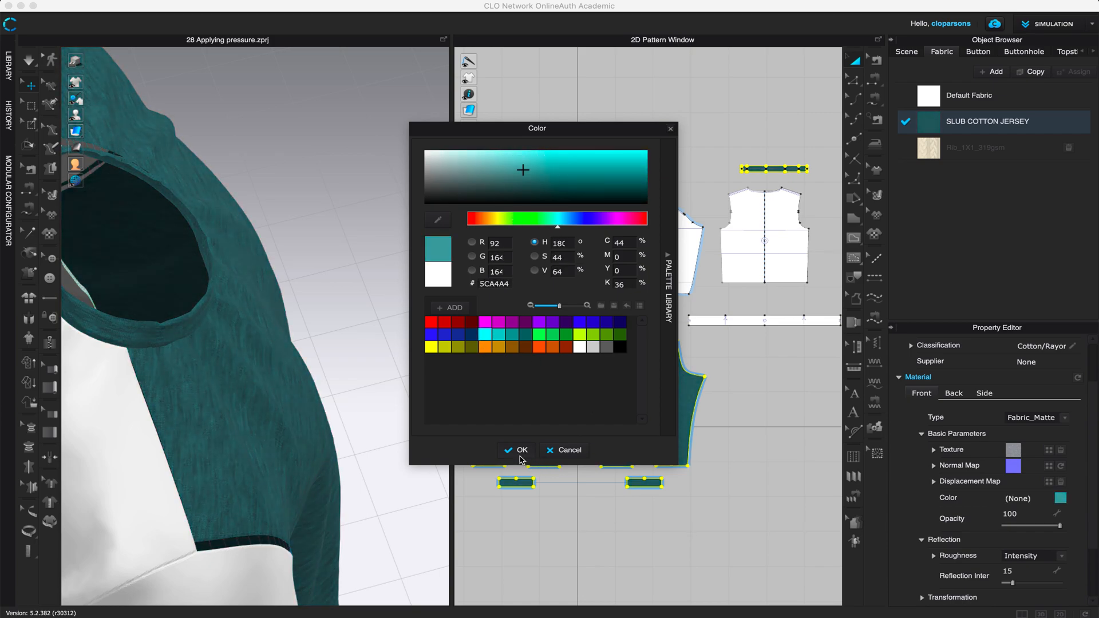
{"action": "left_click", "coordinate": [516, 450]}
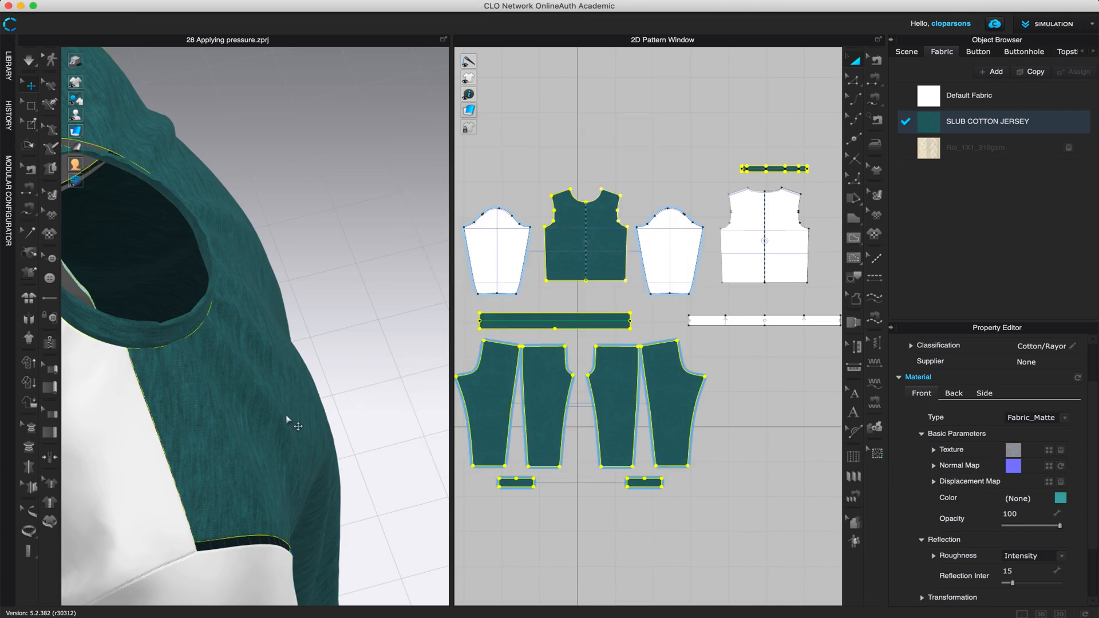
{"action": "left_click", "coordinate": [934, 449]}
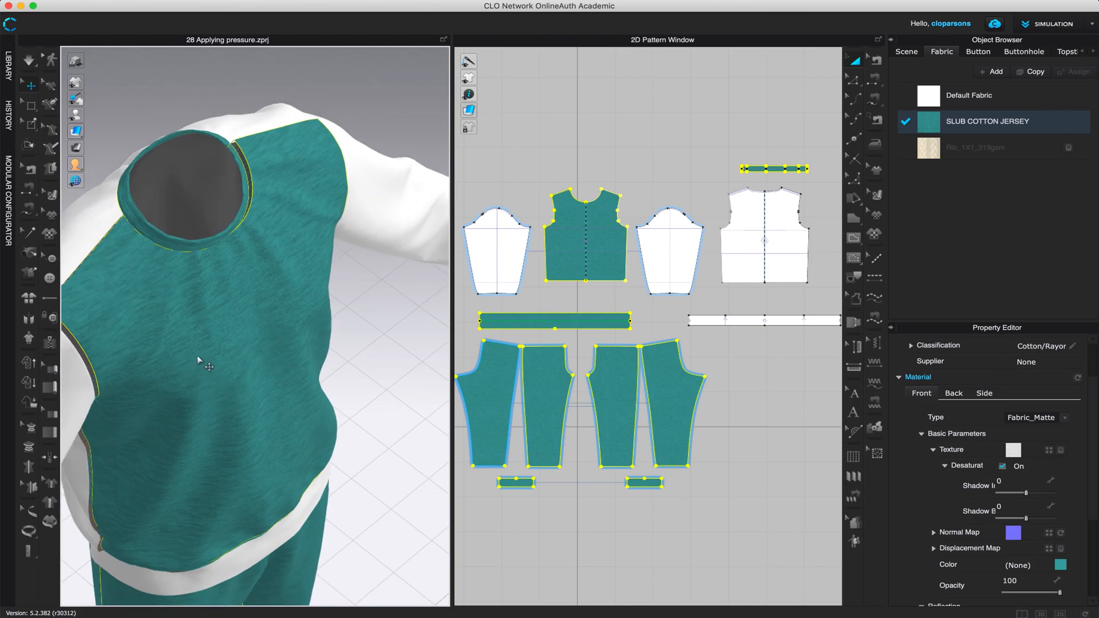
Step: Change the front colour to a lighter teal, giving the garment a light aqua look
{"action": "left_click", "coordinate": [1061, 565]}
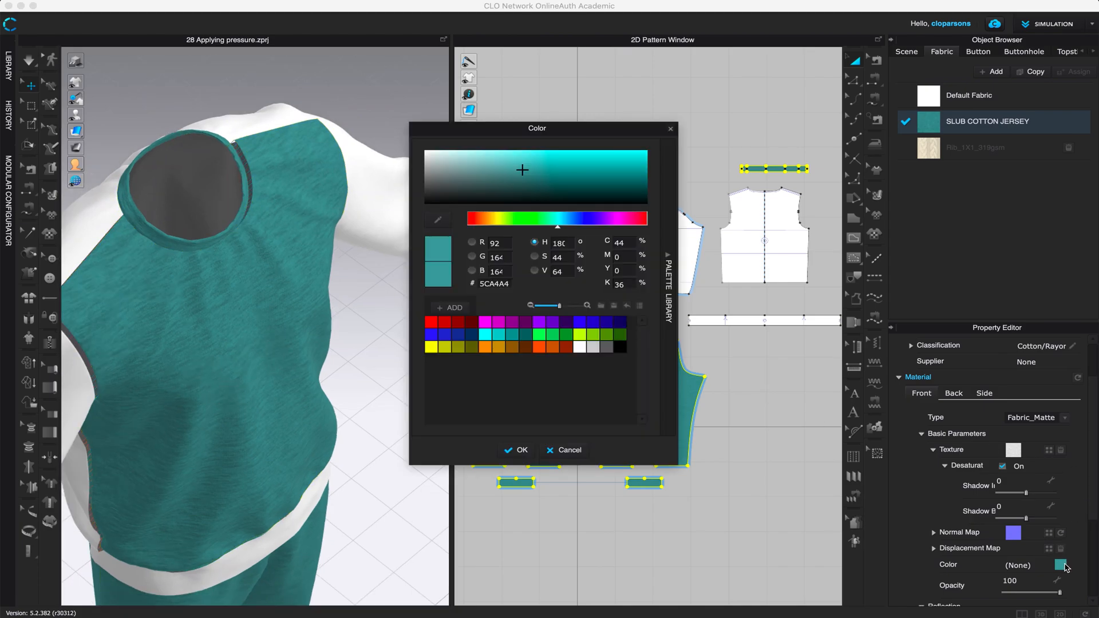
{"action": "left_click", "coordinate": [472, 159]}
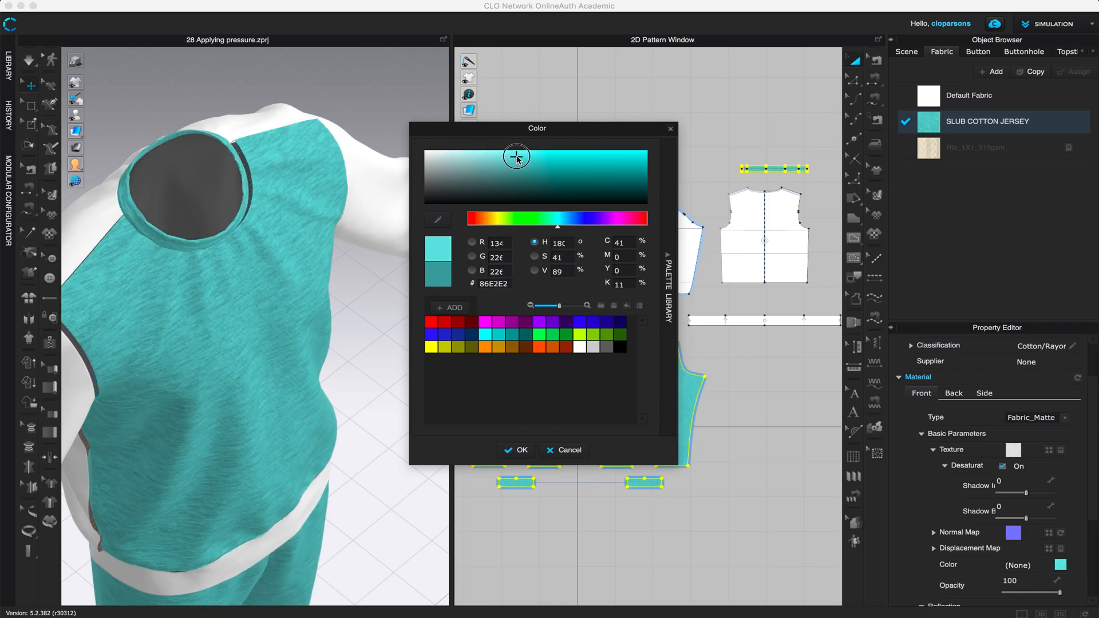
{"action": "left_click", "coordinate": [515, 450]}
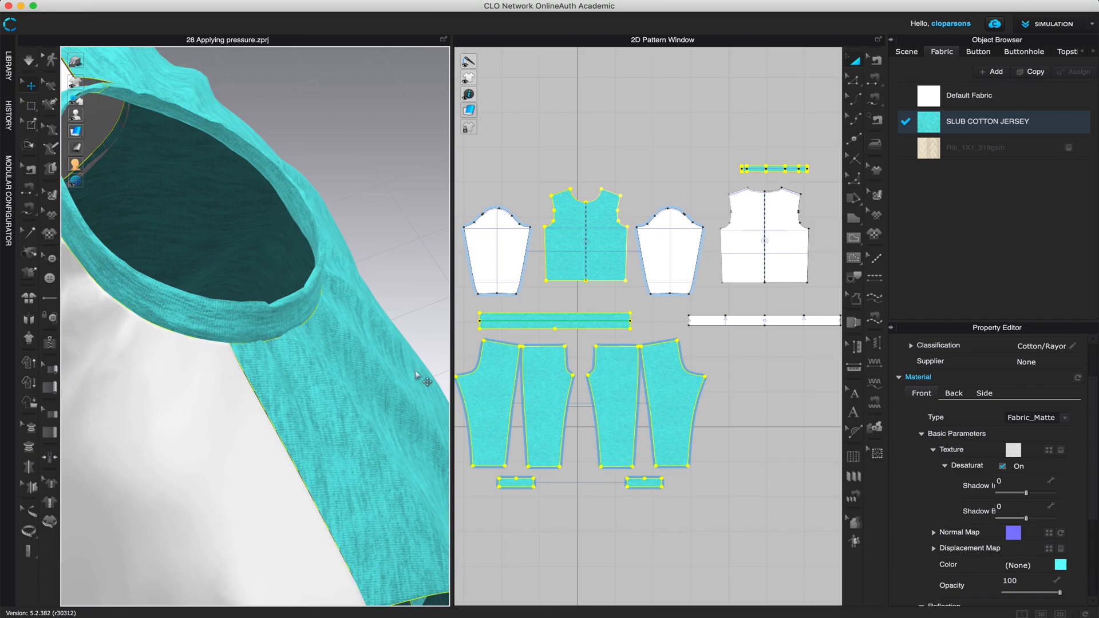
{"action": "left_click", "coordinate": [584, 245]}
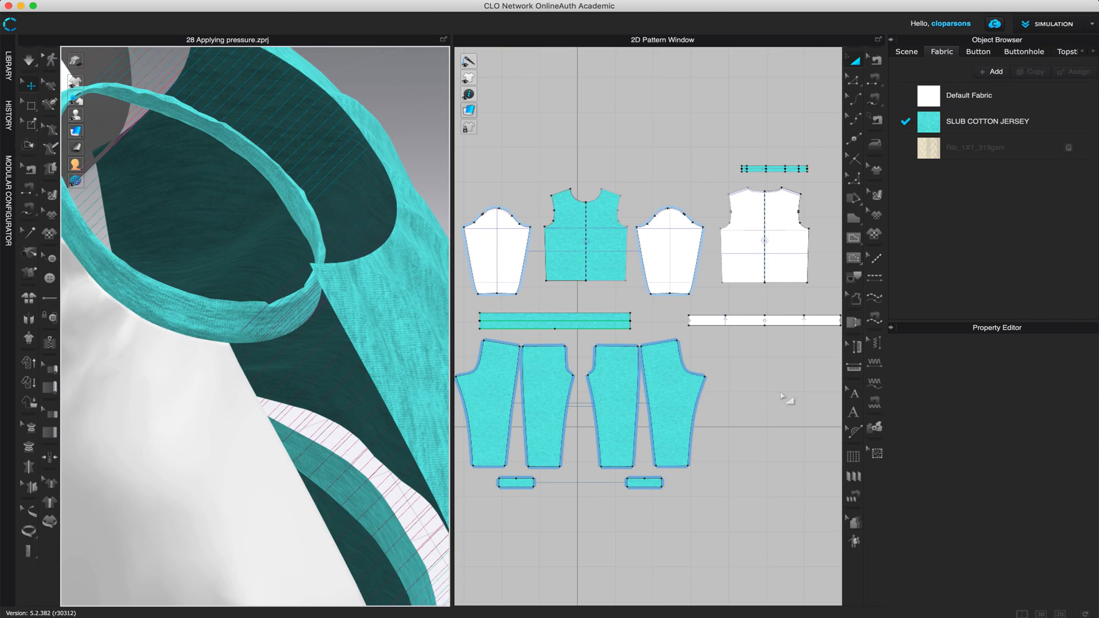
Step: Select SLUB COTTON JERSEY and switch the Material section to its Back tab
{"action": "left_click", "coordinate": [987, 122]}
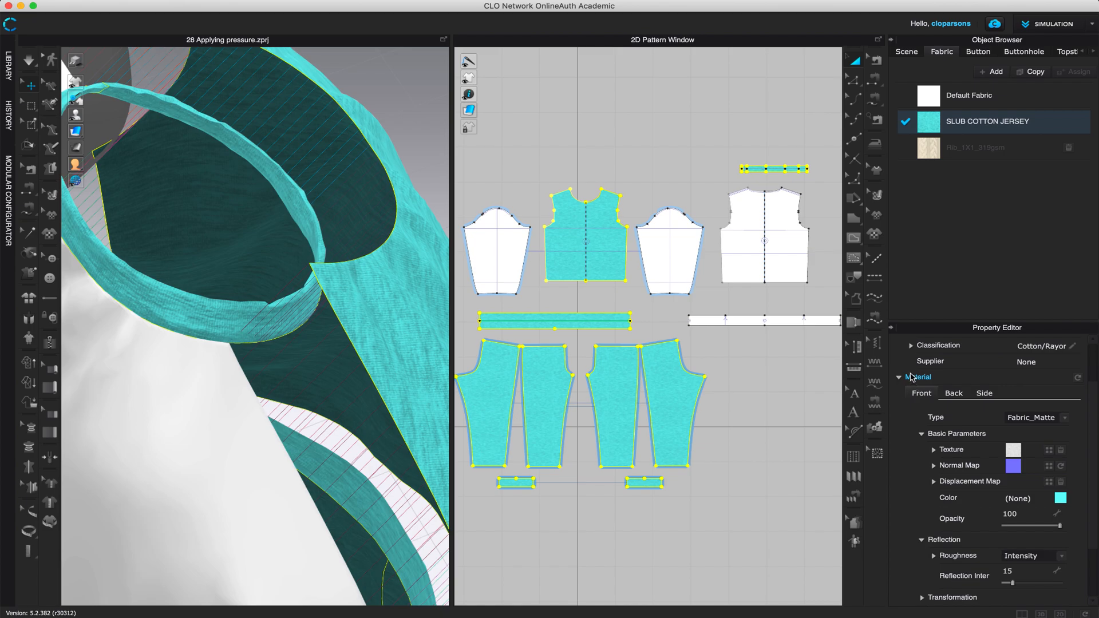
{"action": "left_click", "coordinate": [953, 392]}
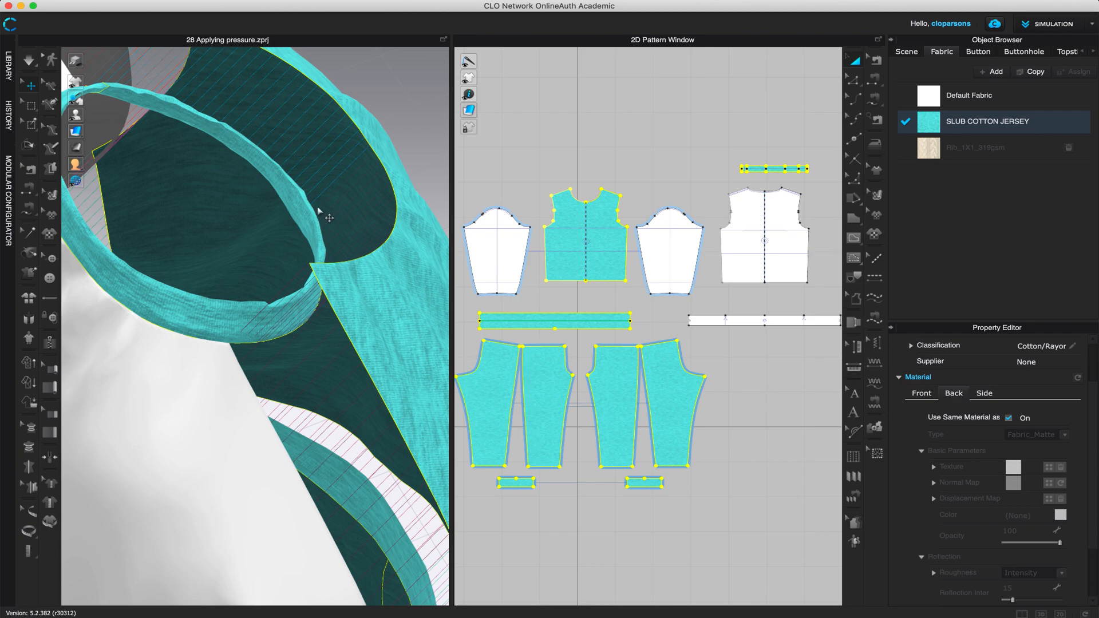
{"action": "mouse_move", "coordinate": [419, 266]}
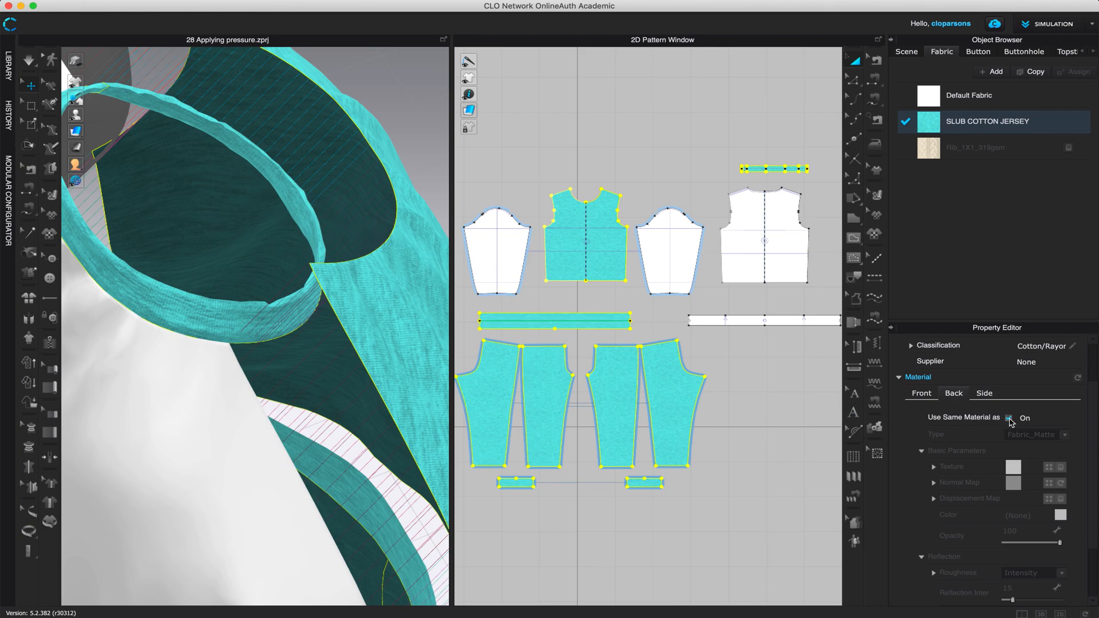
Step: Uncheck 'Use Same Material as' for the back and open the back Color dialog
{"action": "left_click", "coordinate": [1008, 418]}
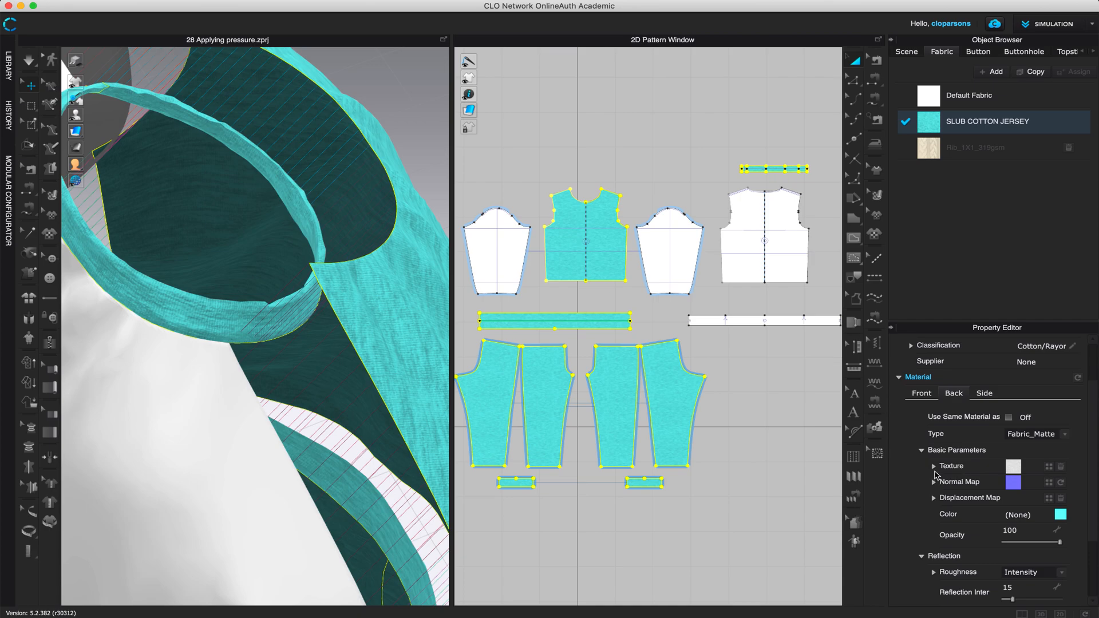
{"action": "left_click", "coordinate": [933, 467]}
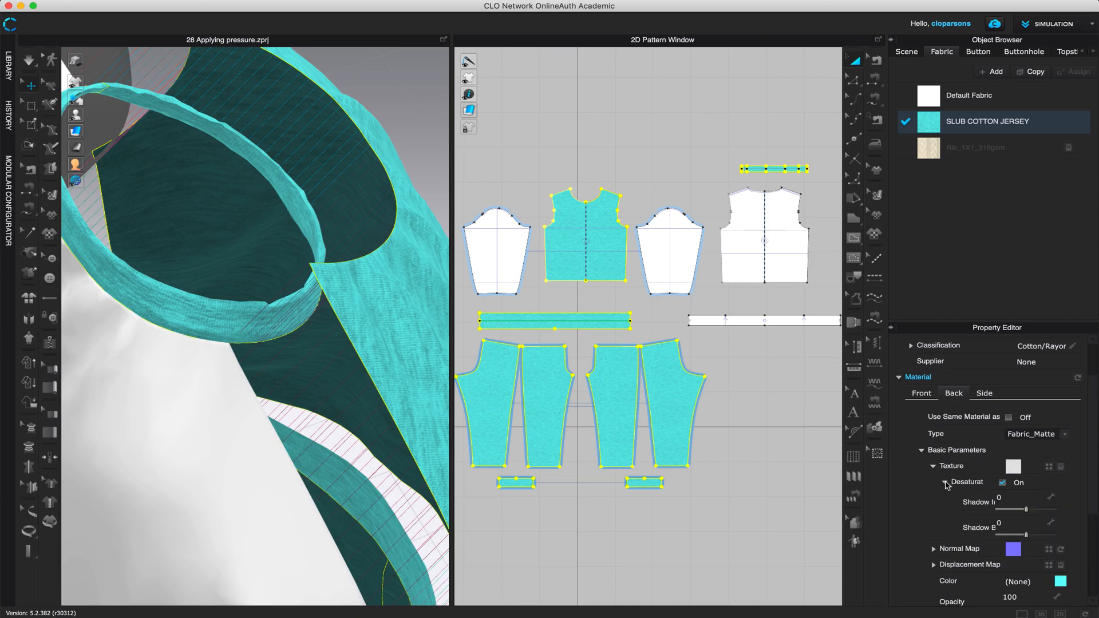
{"action": "left_click", "coordinate": [934, 466]}
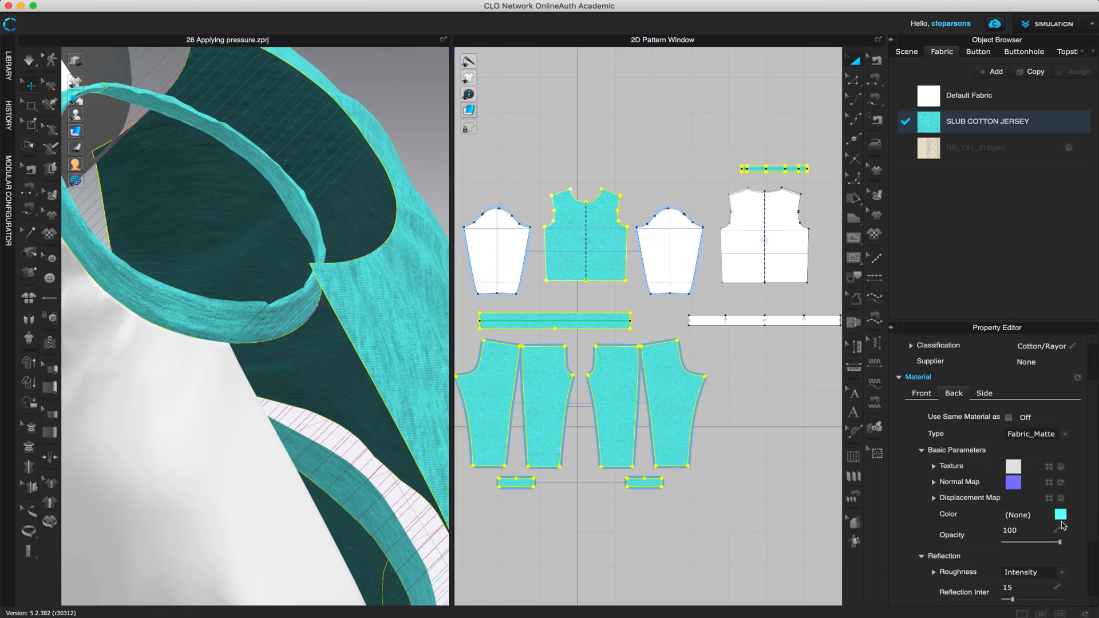
{"action": "left_click", "coordinate": [1060, 514]}
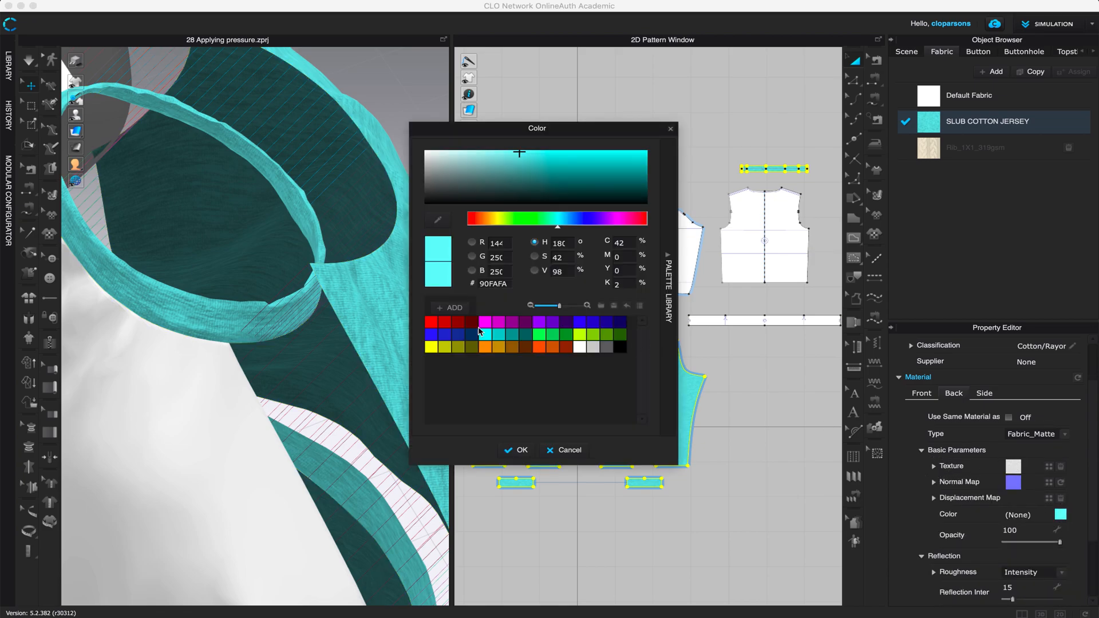
Step: Pick a light pink in the Color dialog for the fabric's back and confirm
{"action": "left_click", "coordinate": [546, 171]}
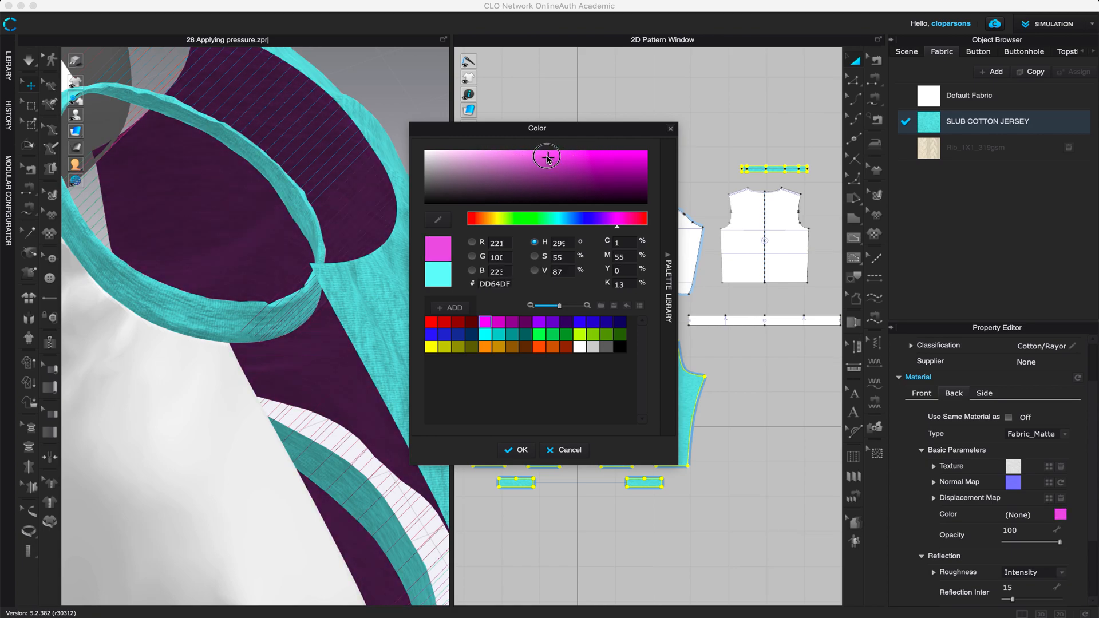
{"action": "left_click", "coordinate": [547, 156]}
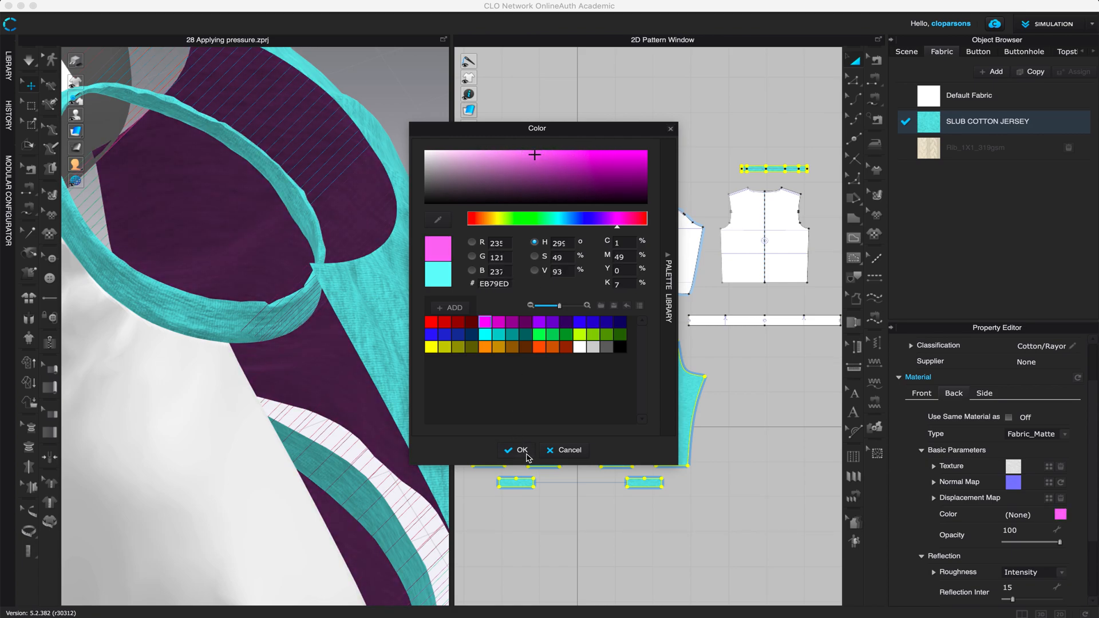
{"action": "left_click", "coordinate": [516, 449]}
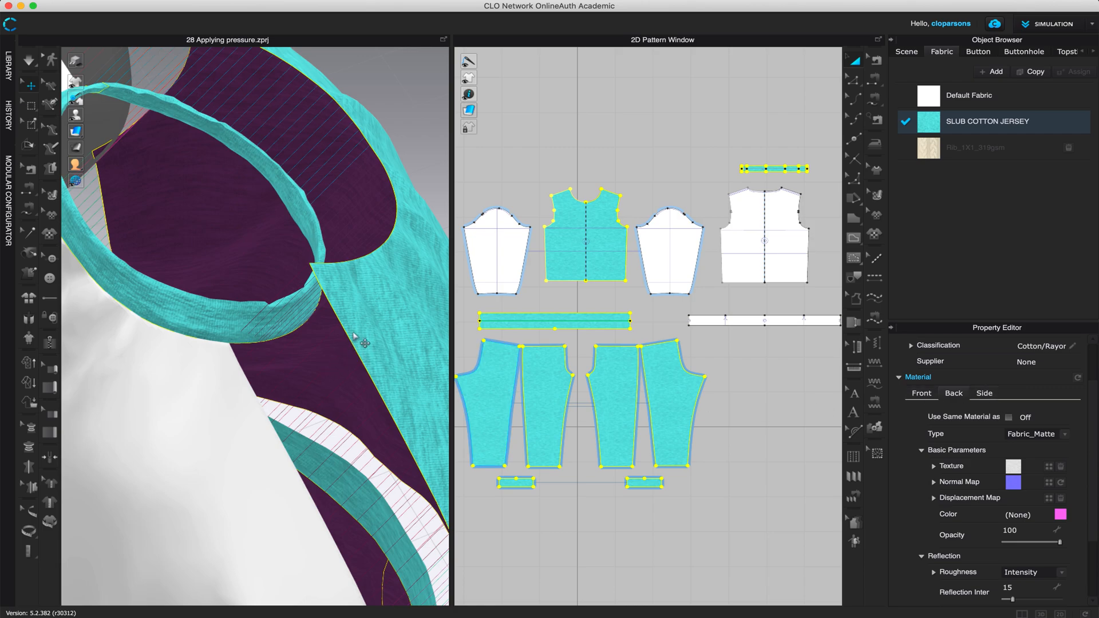
{"action": "mouse_move", "coordinate": [358, 367]}
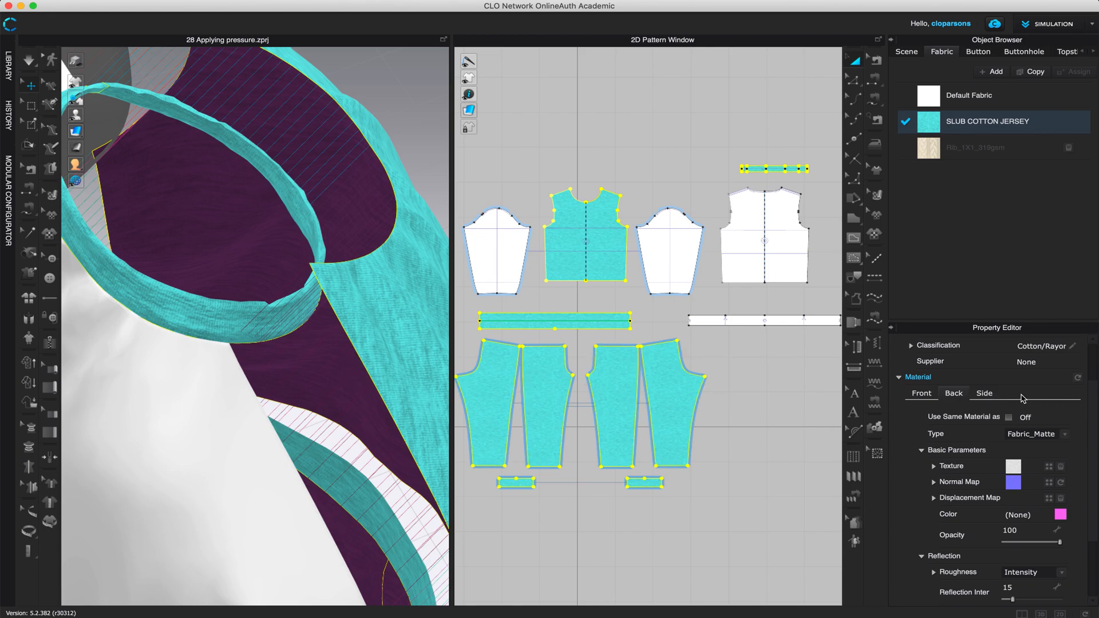
{"action": "left_click", "coordinate": [920, 393]}
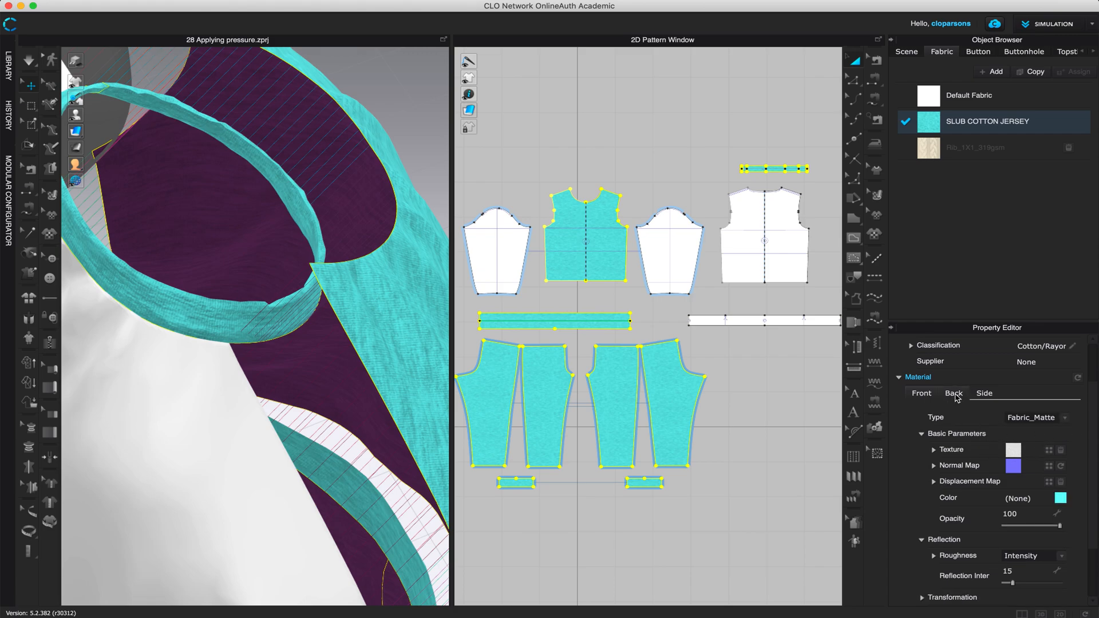
{"action": "left_click", "coordinate": [954, 394]}
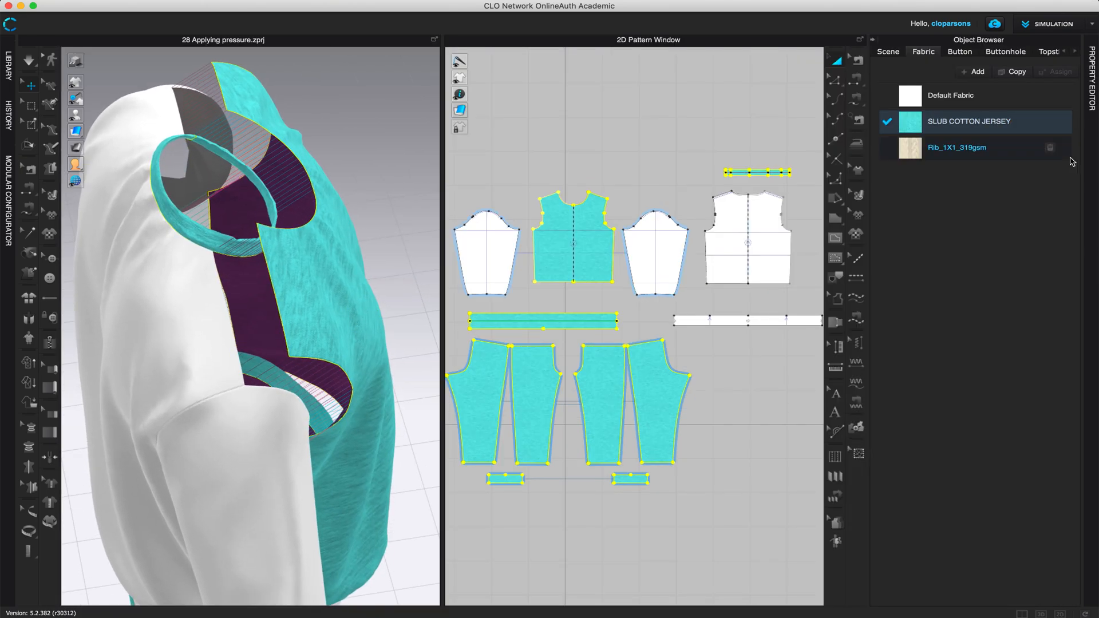
{"action": "left_click", "coordinate": [968, 122]}
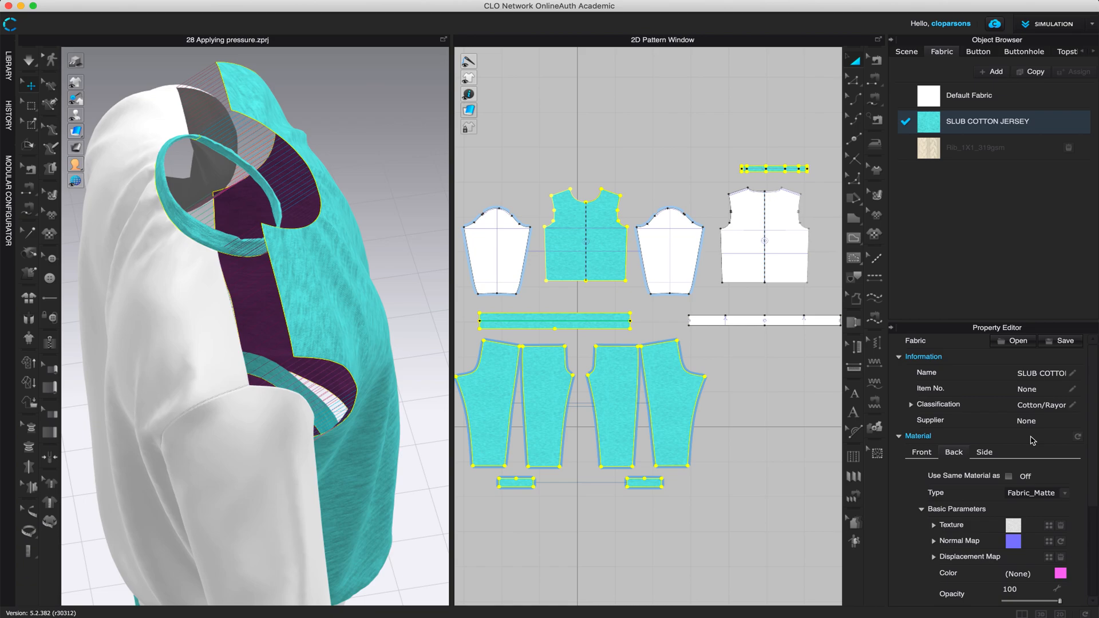
{"action": "mouse_move", "coordinate": [1049, 525]}
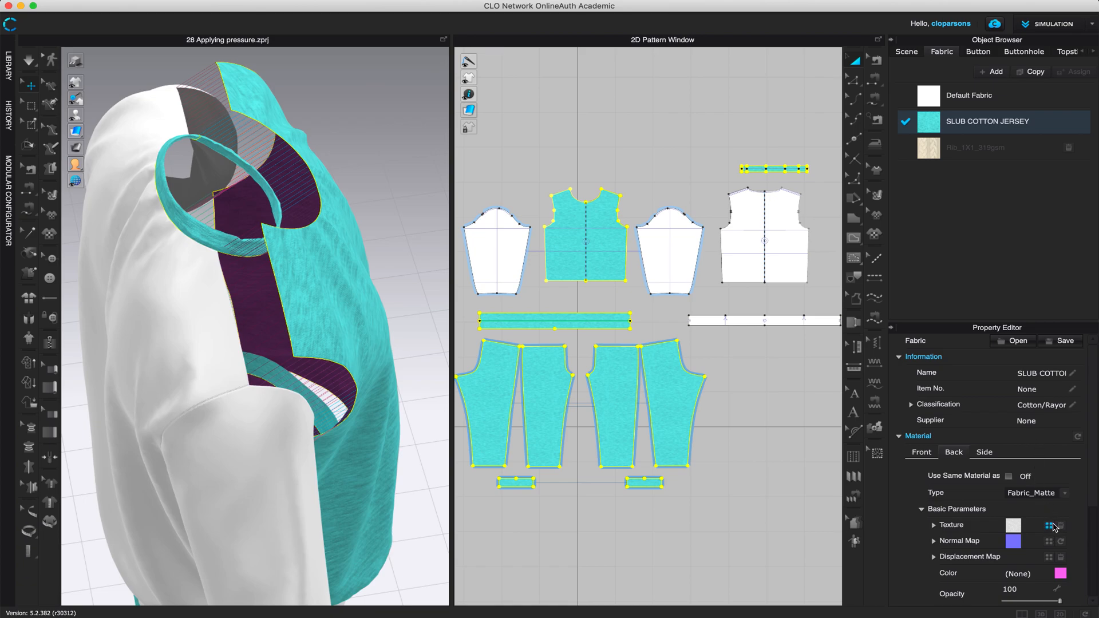